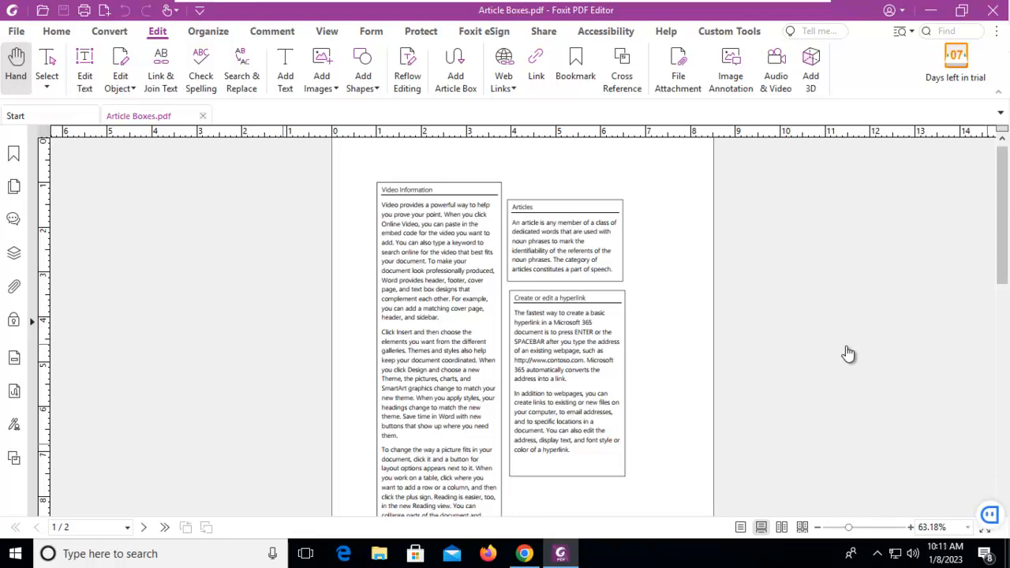
mouse_move(663, 289)
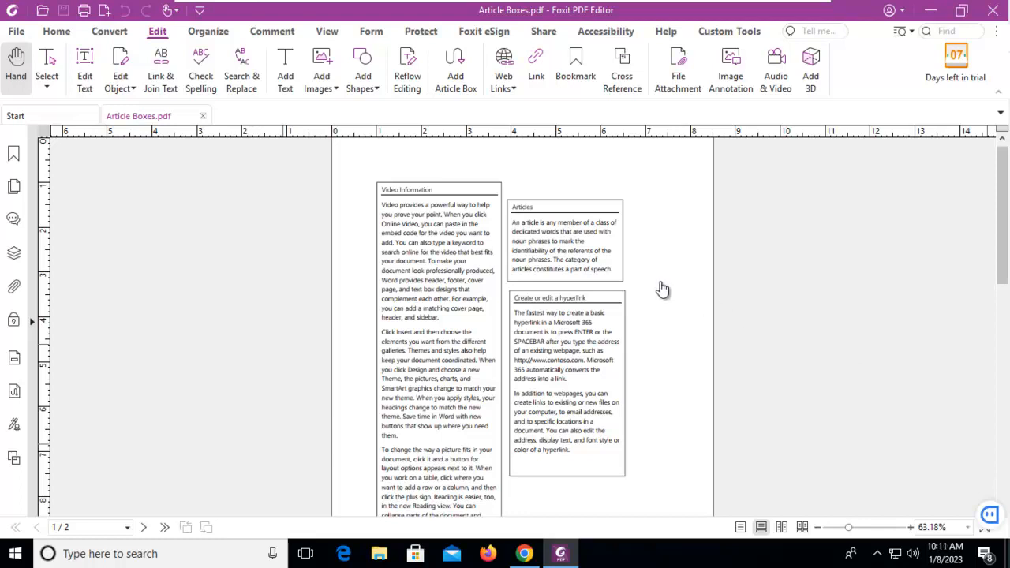
mouse_move(440, 511)
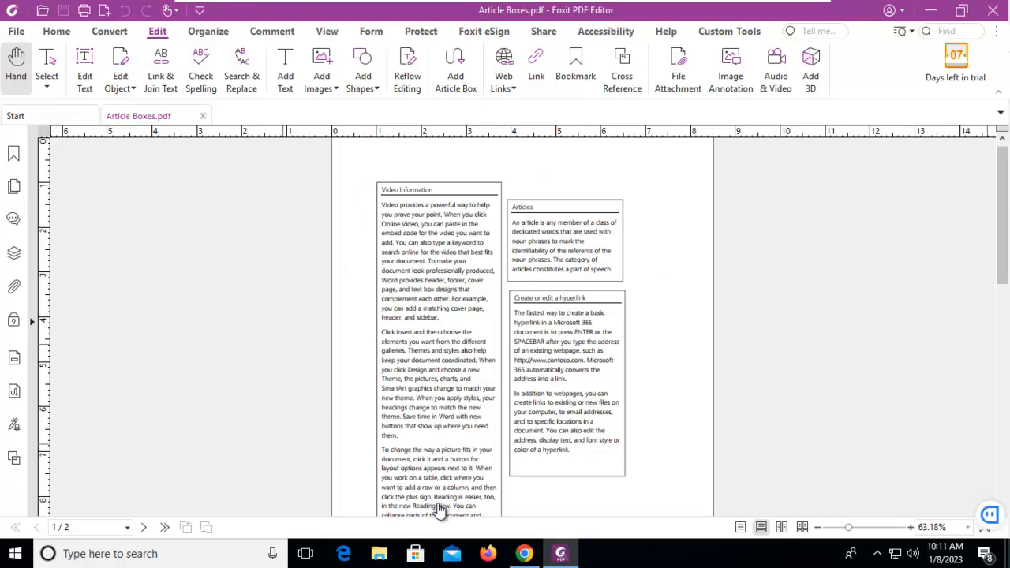
mouse_move(450, 276)
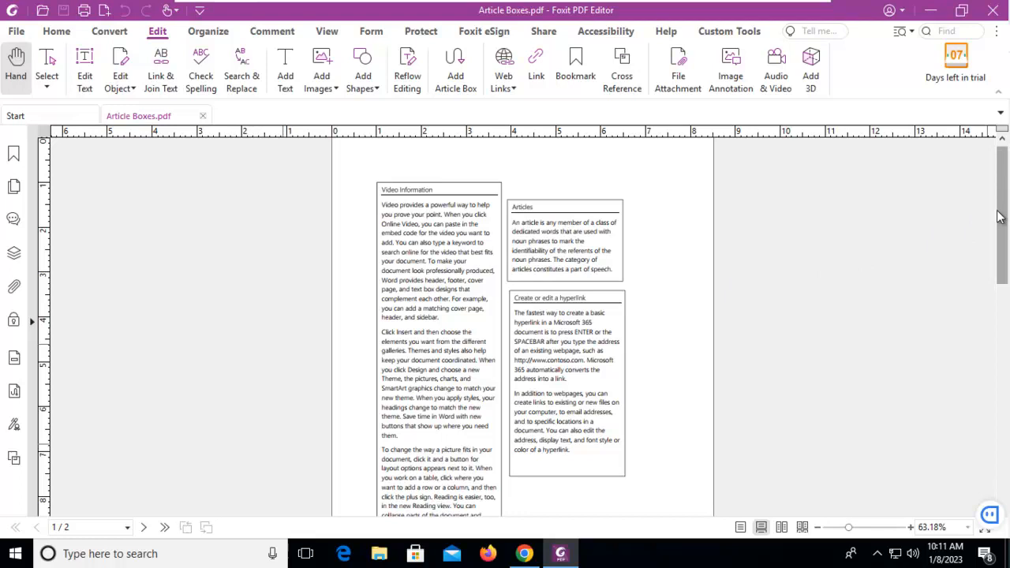
Draw article boxes around the Video Information column and its continuation on page 2
scroll(down, 3)
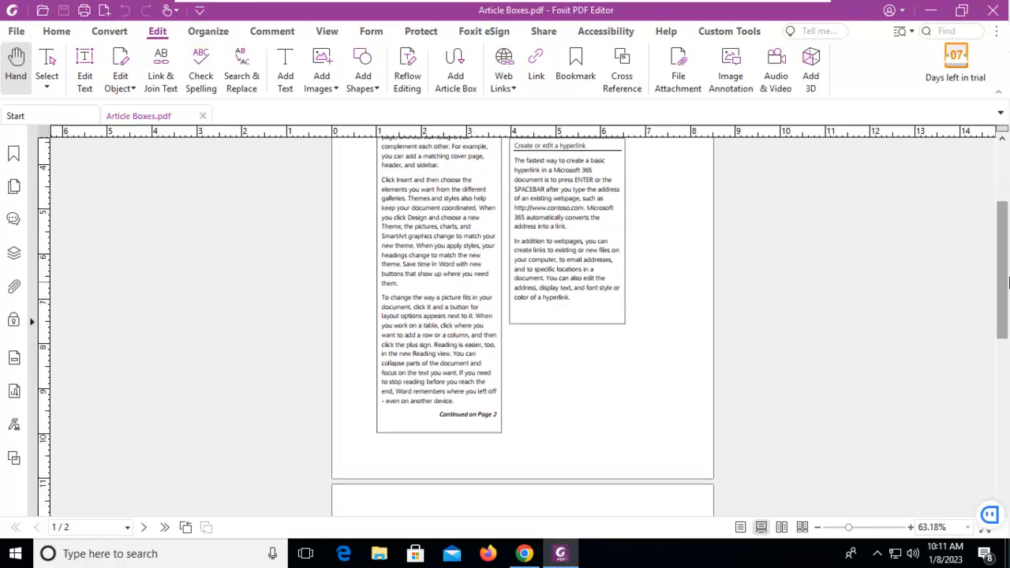
scroll(down, 3)
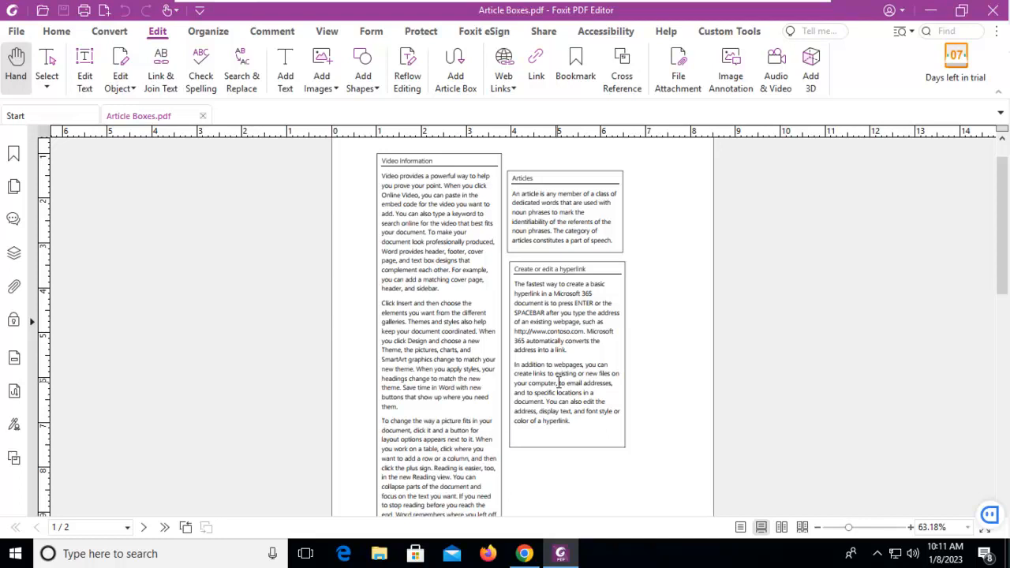
mouse_move(647, 249)
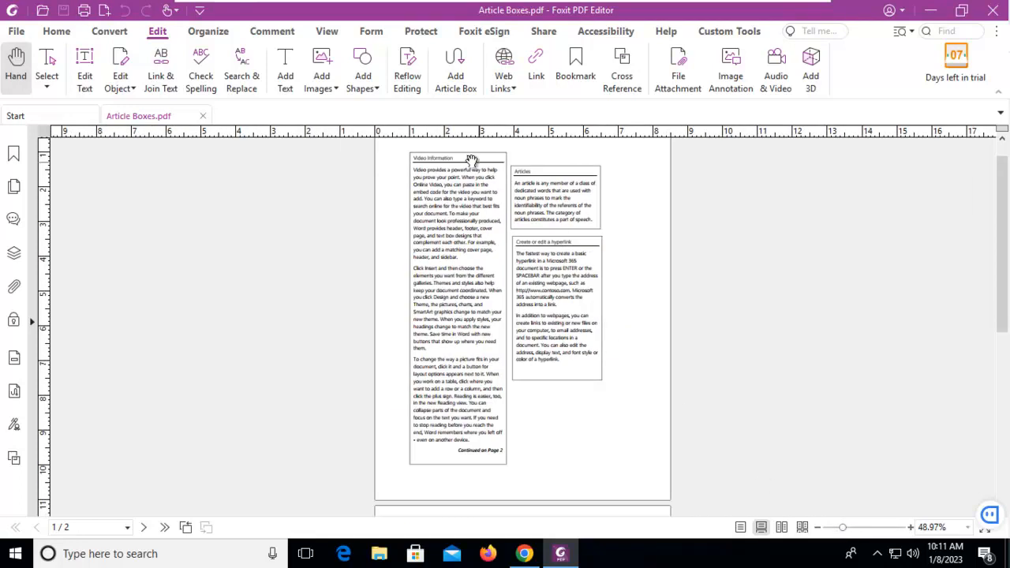
mouse_move(776, 418)
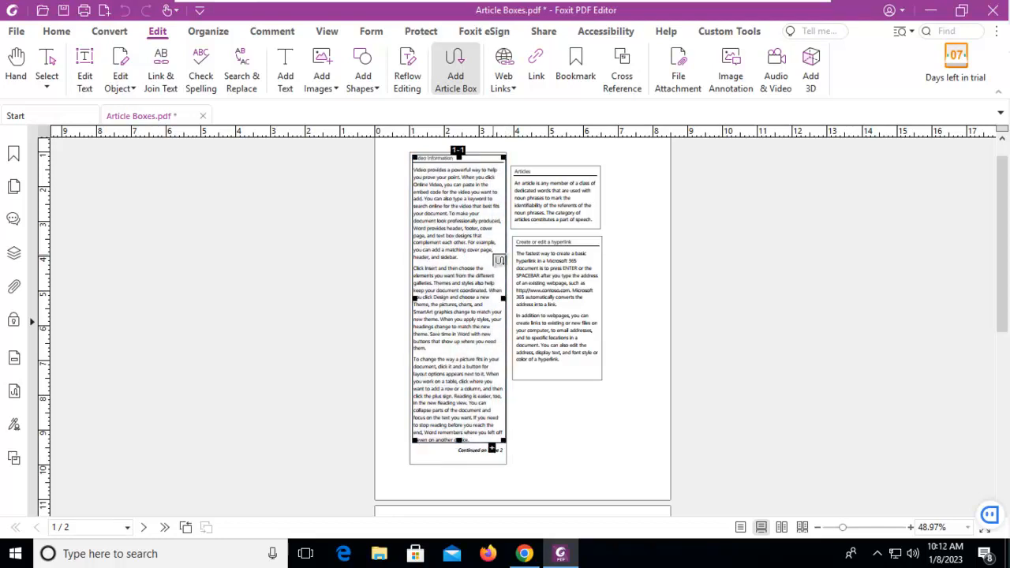
mouse_move(768, 474)
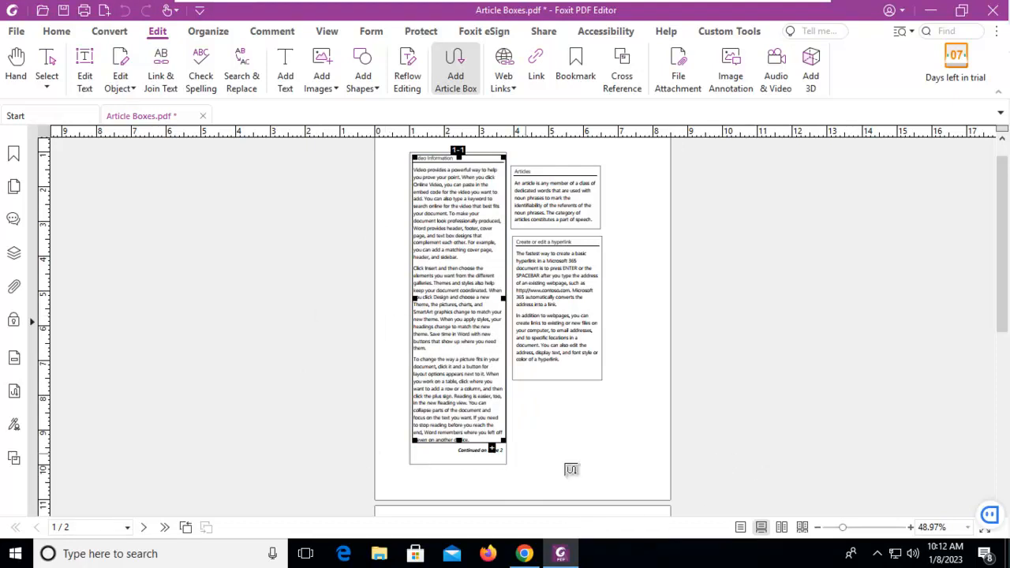
mouse_move(581, 423)
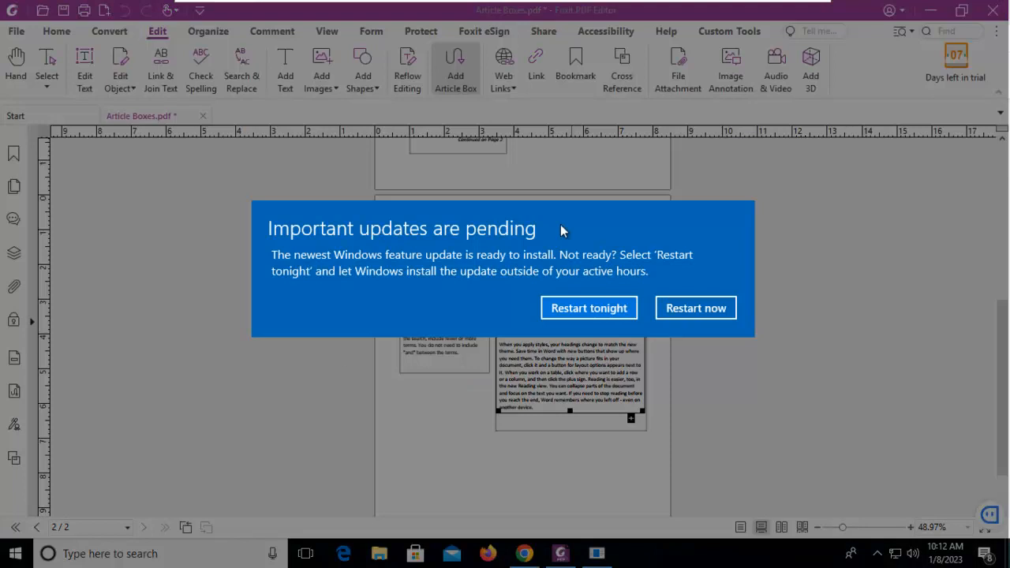
click(588, 307)
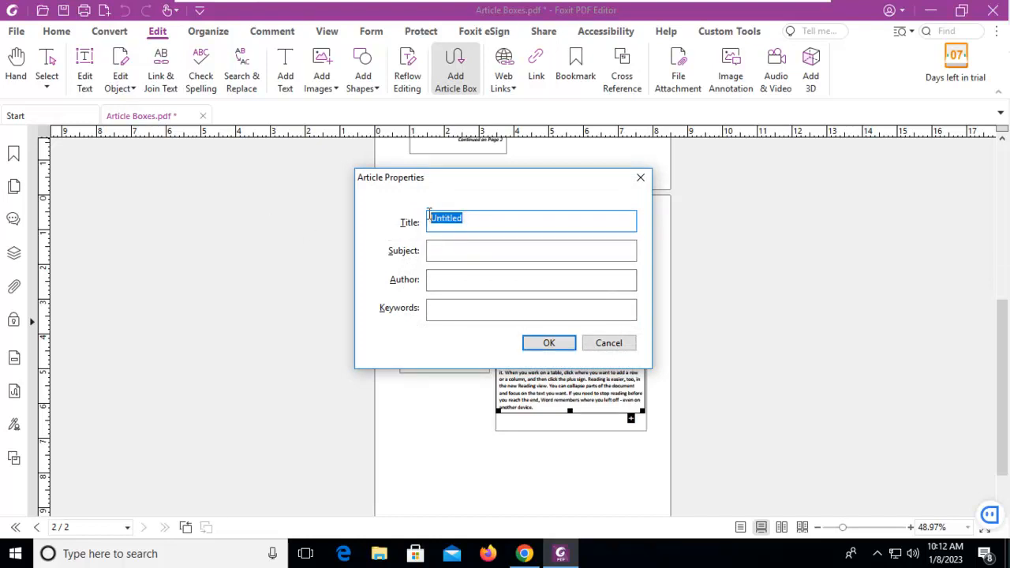
Fill in title 'Video Demo', subject 'Videos' and author 'ME', then confirm the article properties
text(Video Demo)
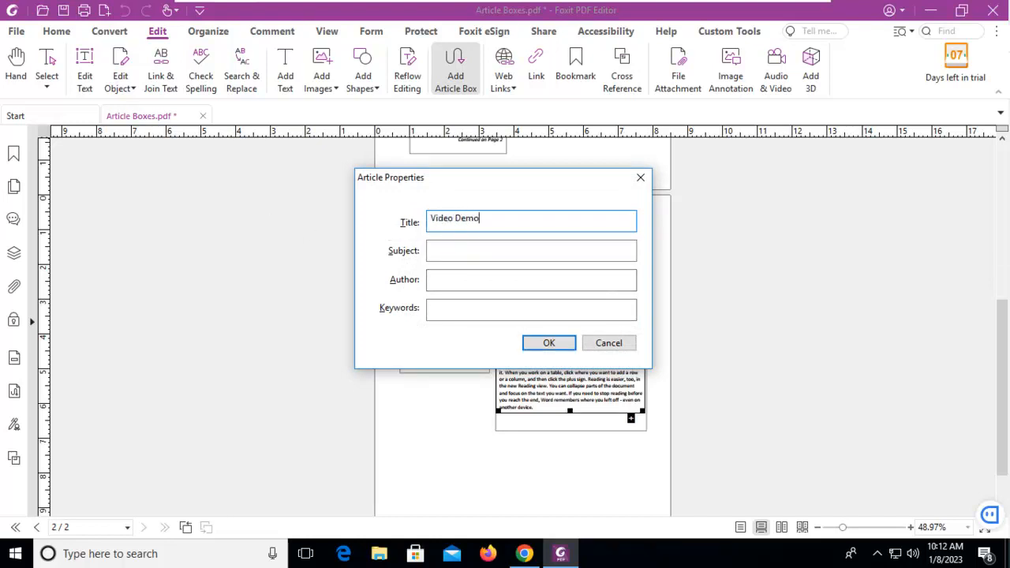
text(Videos)
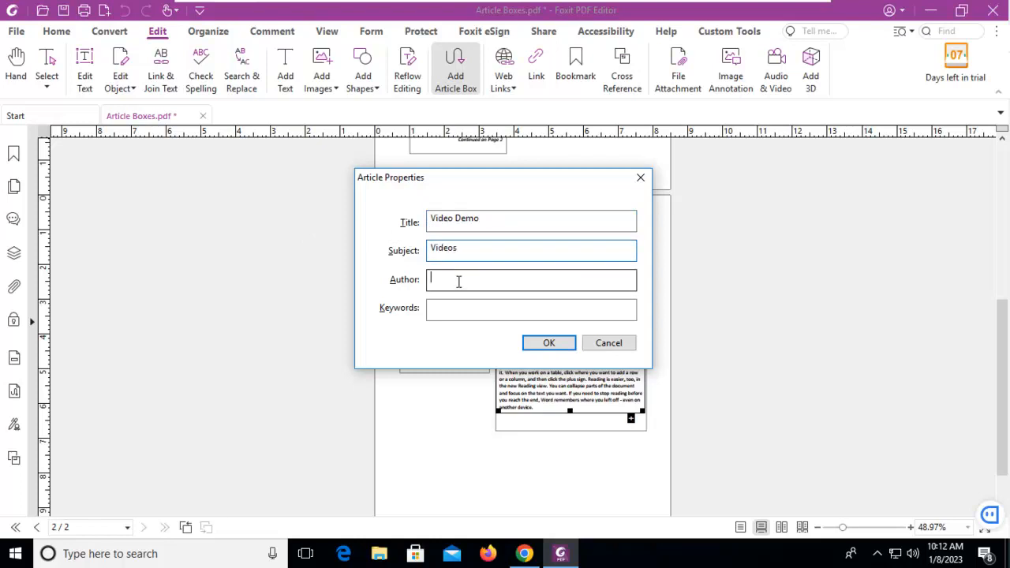
text(ME)
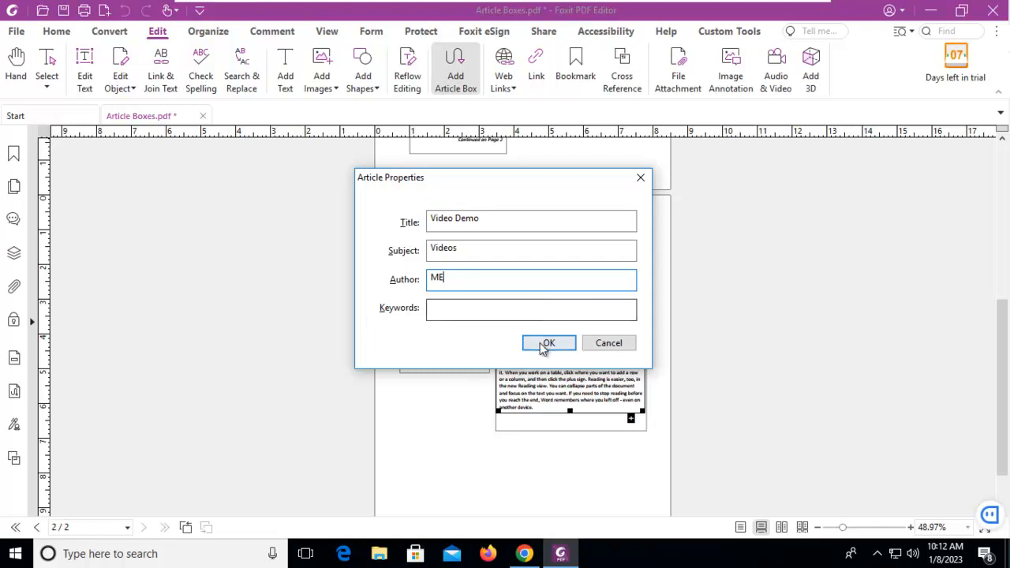
click(549, 343)
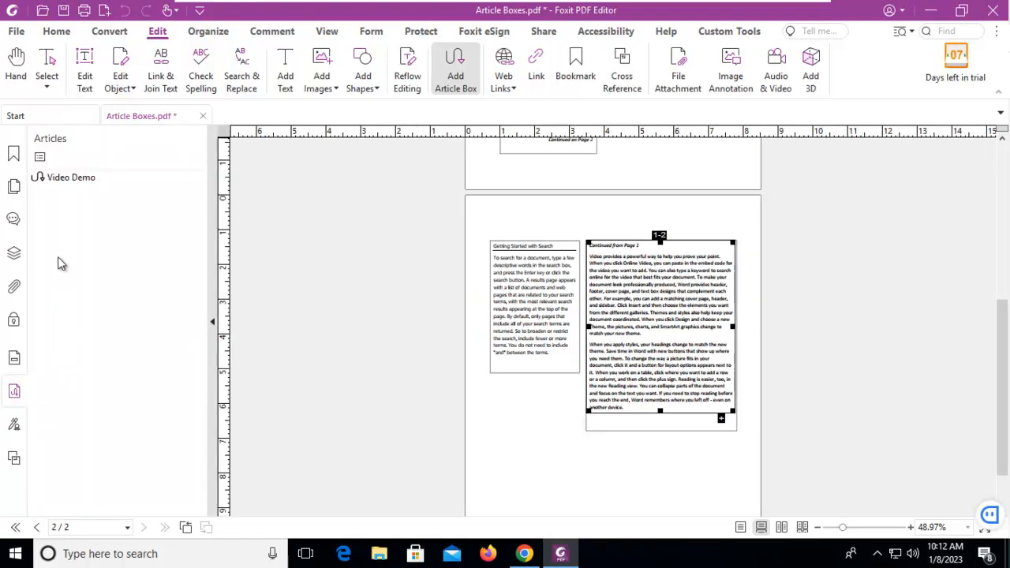
Select the Video Demo article in the Articles panel and bring up its options
click(71, 176)
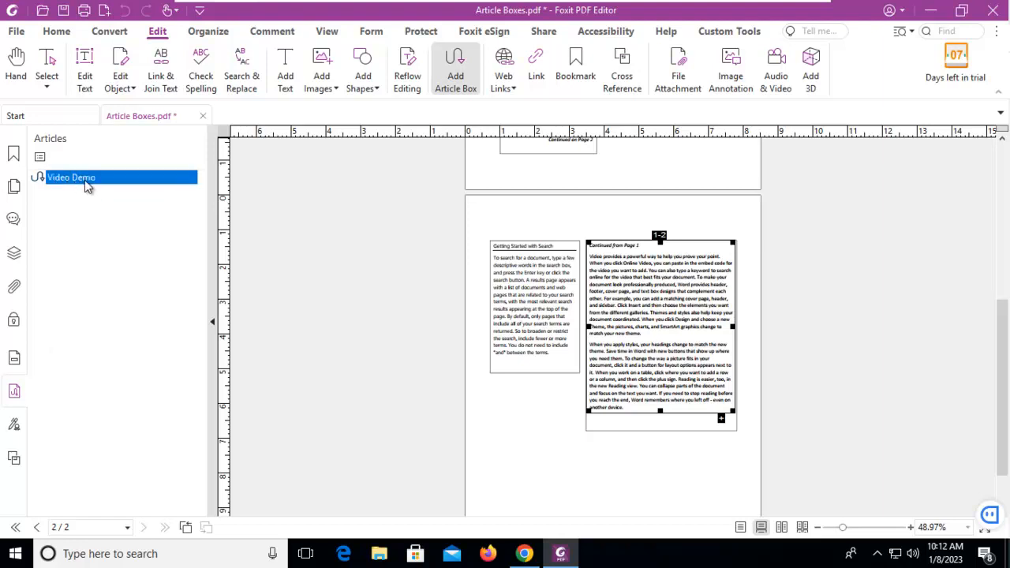
right_click(71, 177)
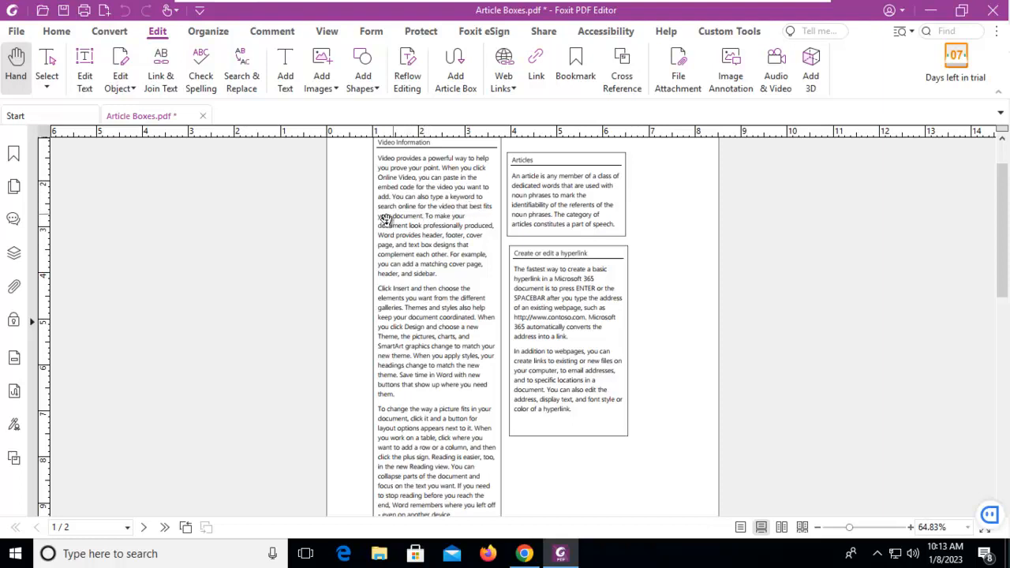
mouse_move(359, 209)
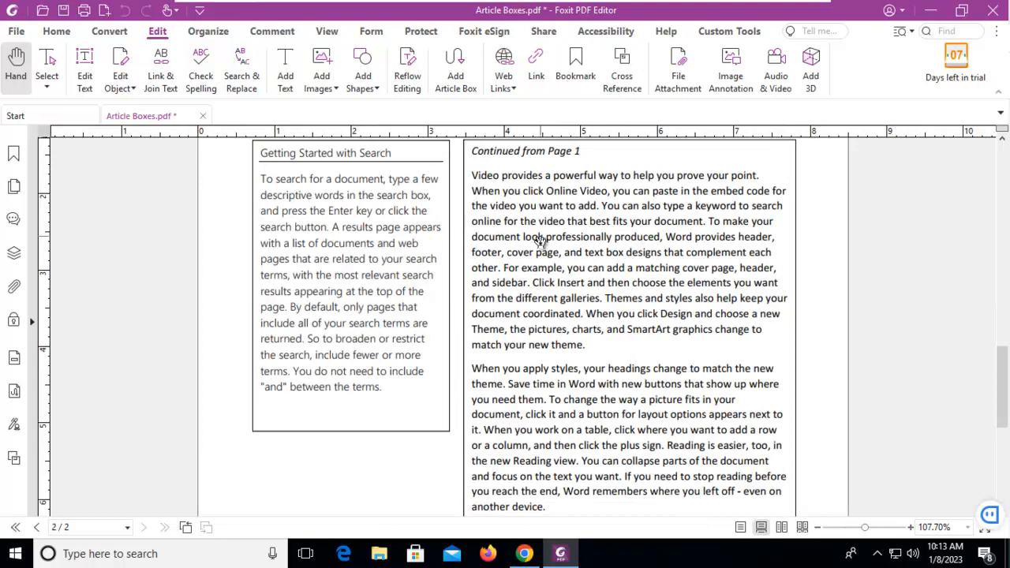
mouse_move(686, 308)
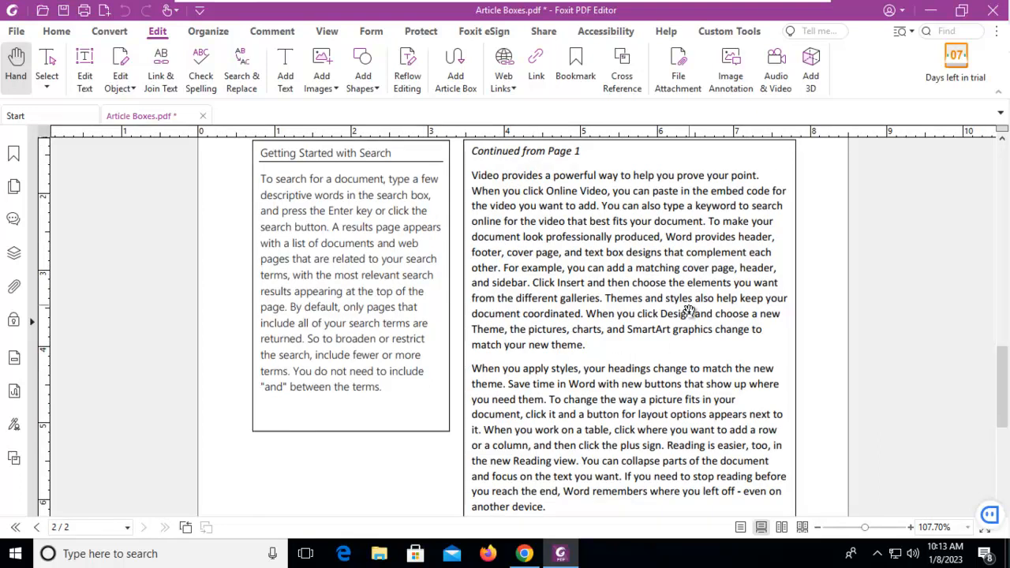
mouse_move(623, 254)
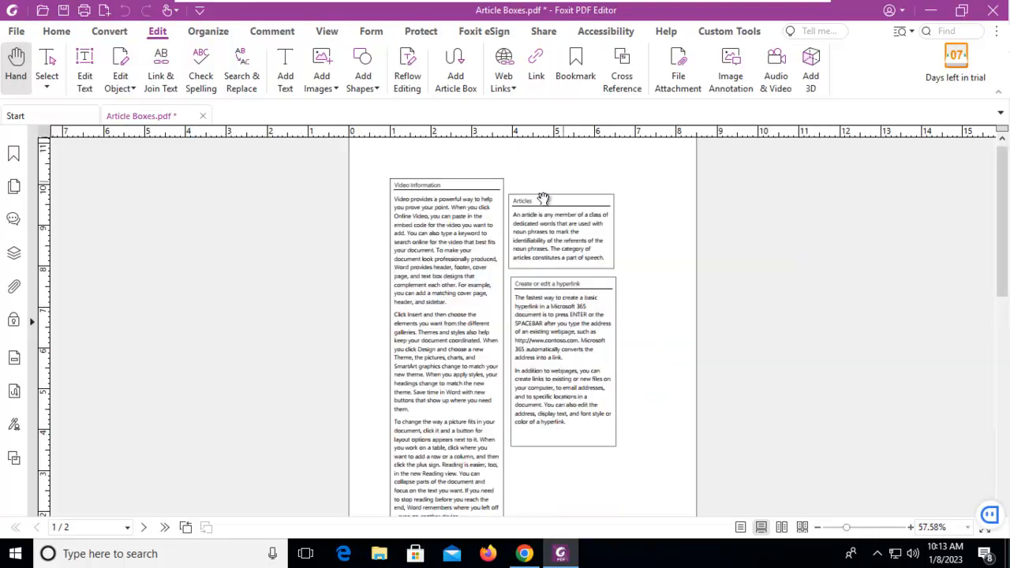
mouse_move(421, 172)
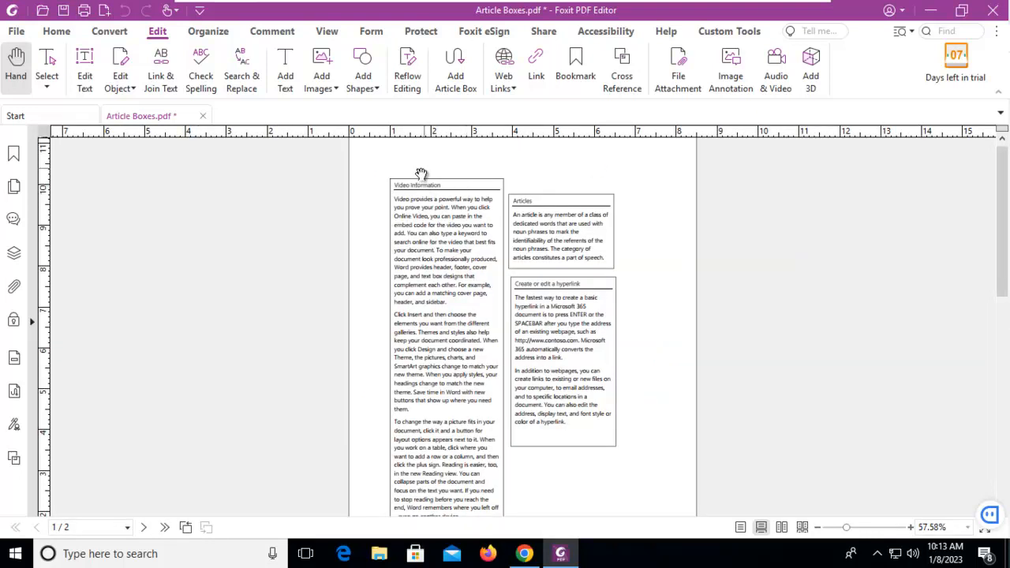
mouse_move(436, 180)
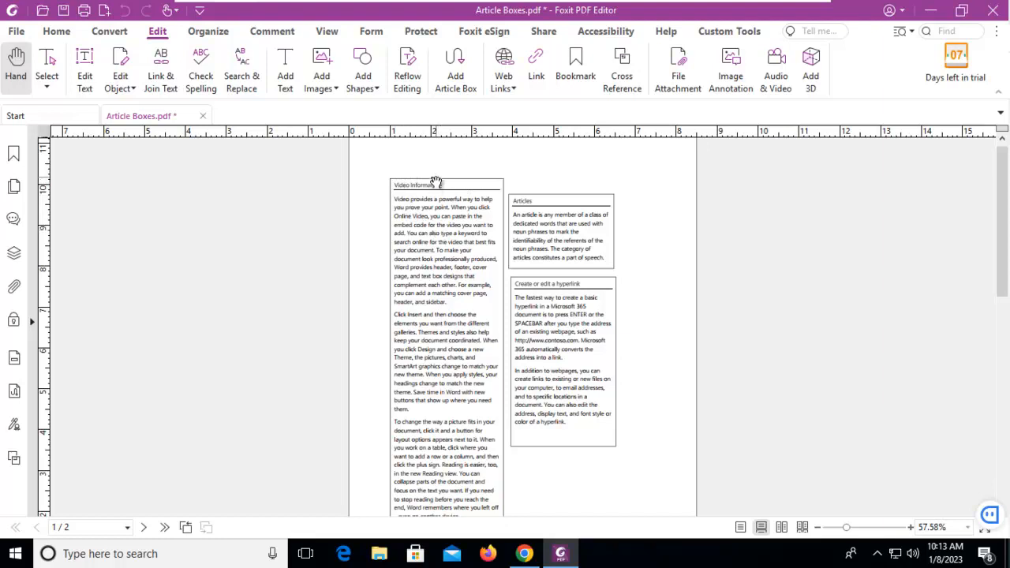
mouse_move(448, 204)
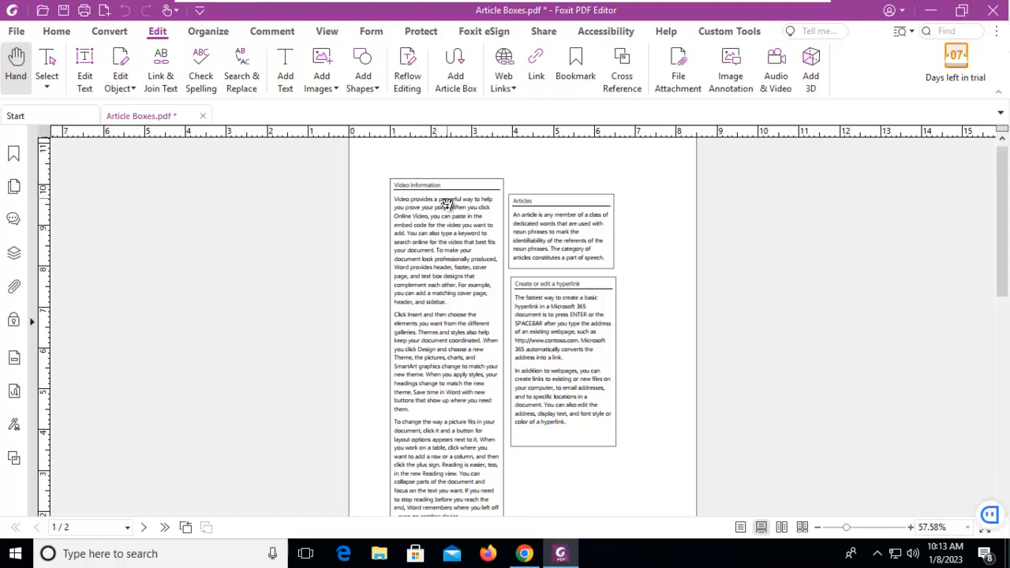
scroll(down, 3)
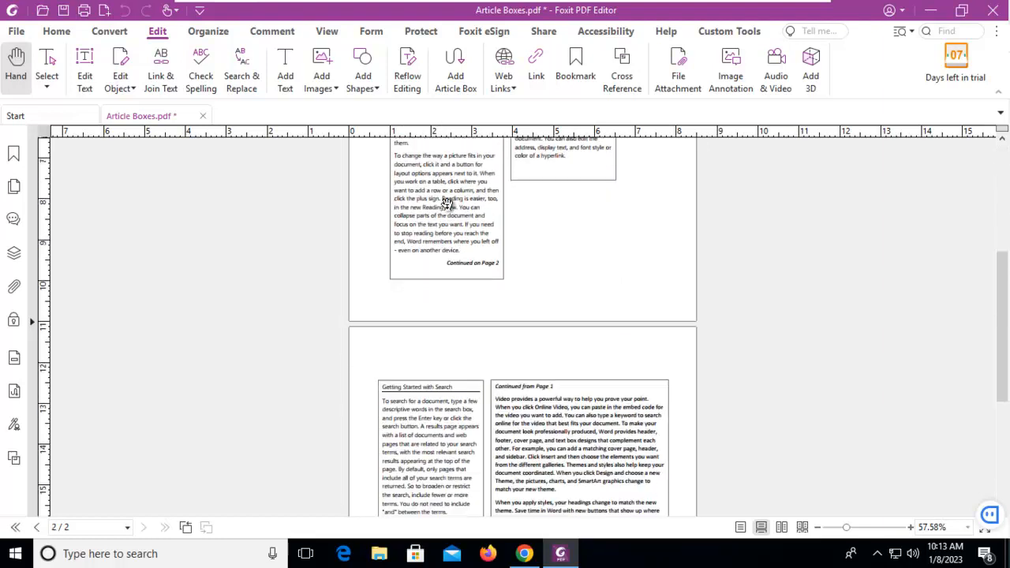